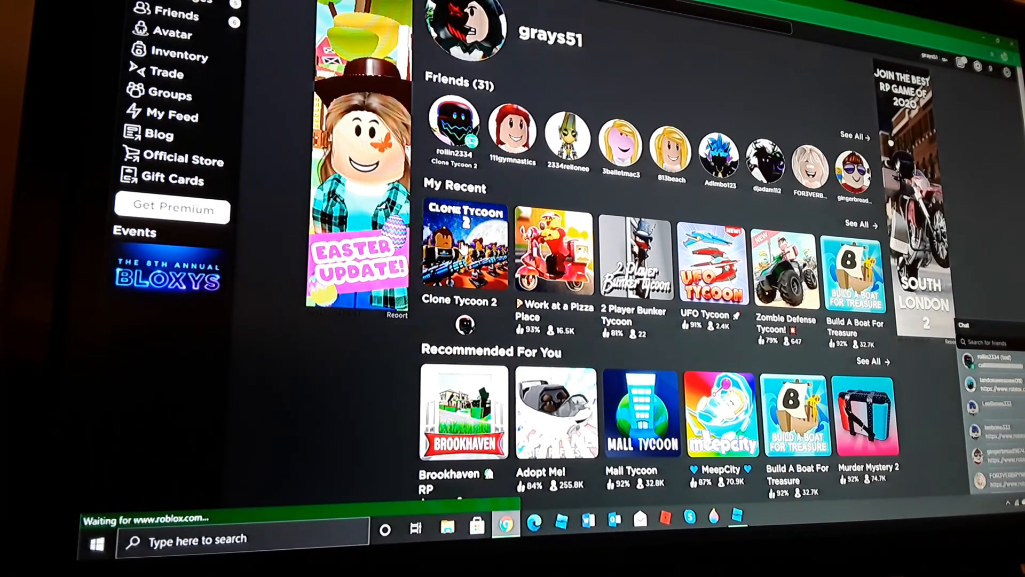
Open the Clone Tycoon 2 game page from the My Recent tiles
{"action": "left_click", "coordinate": [464, 249]}
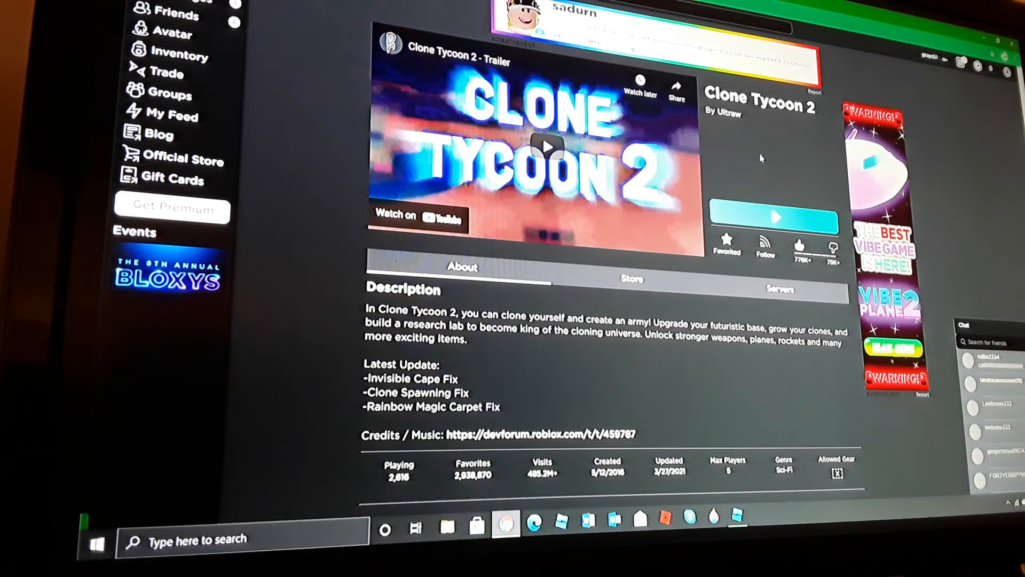
{"action": "left_click", "coordinate": [548, 147]}
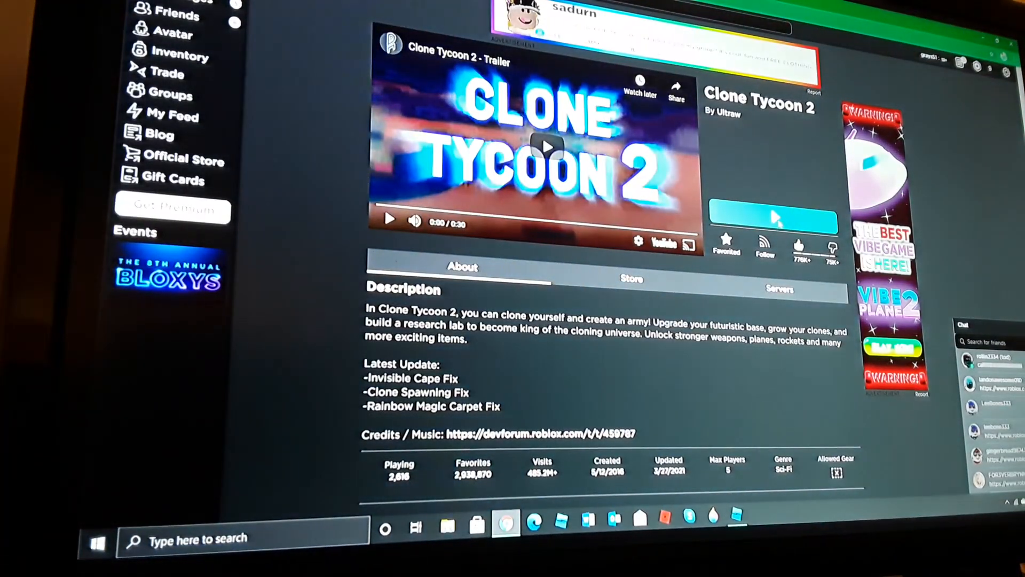
Launch Clone Tycoon 2 with Play and choose Start New Game to reach plot selection
{"action": "left_click", "coordinate": [773, 208]}
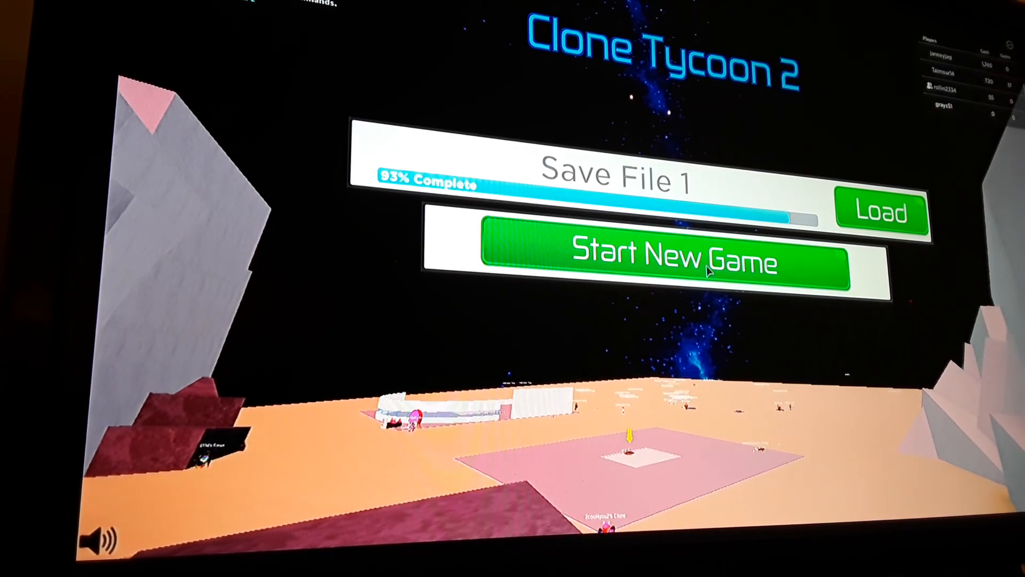
{"action": "left_click", "coordinate": [666, 256]}
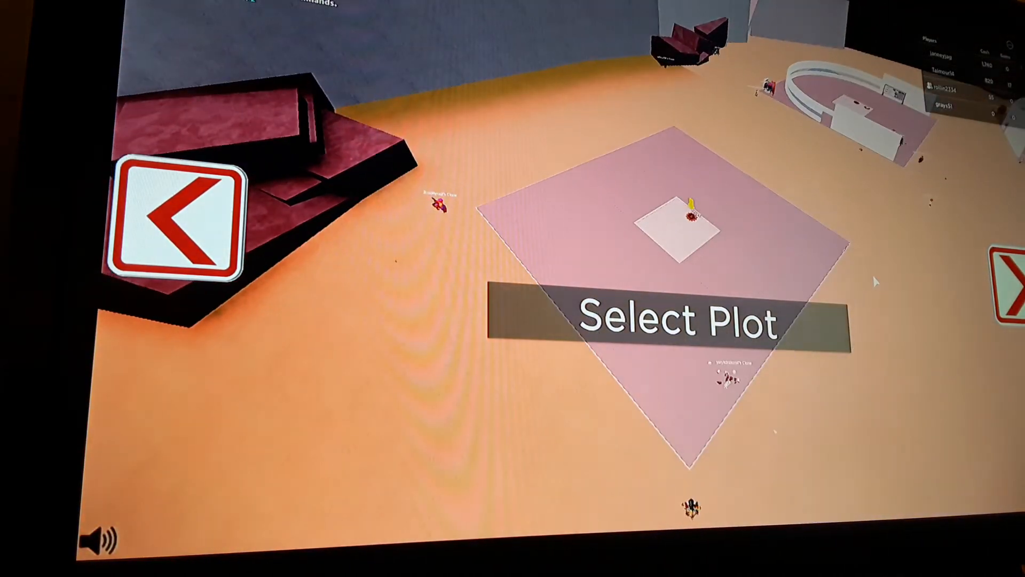